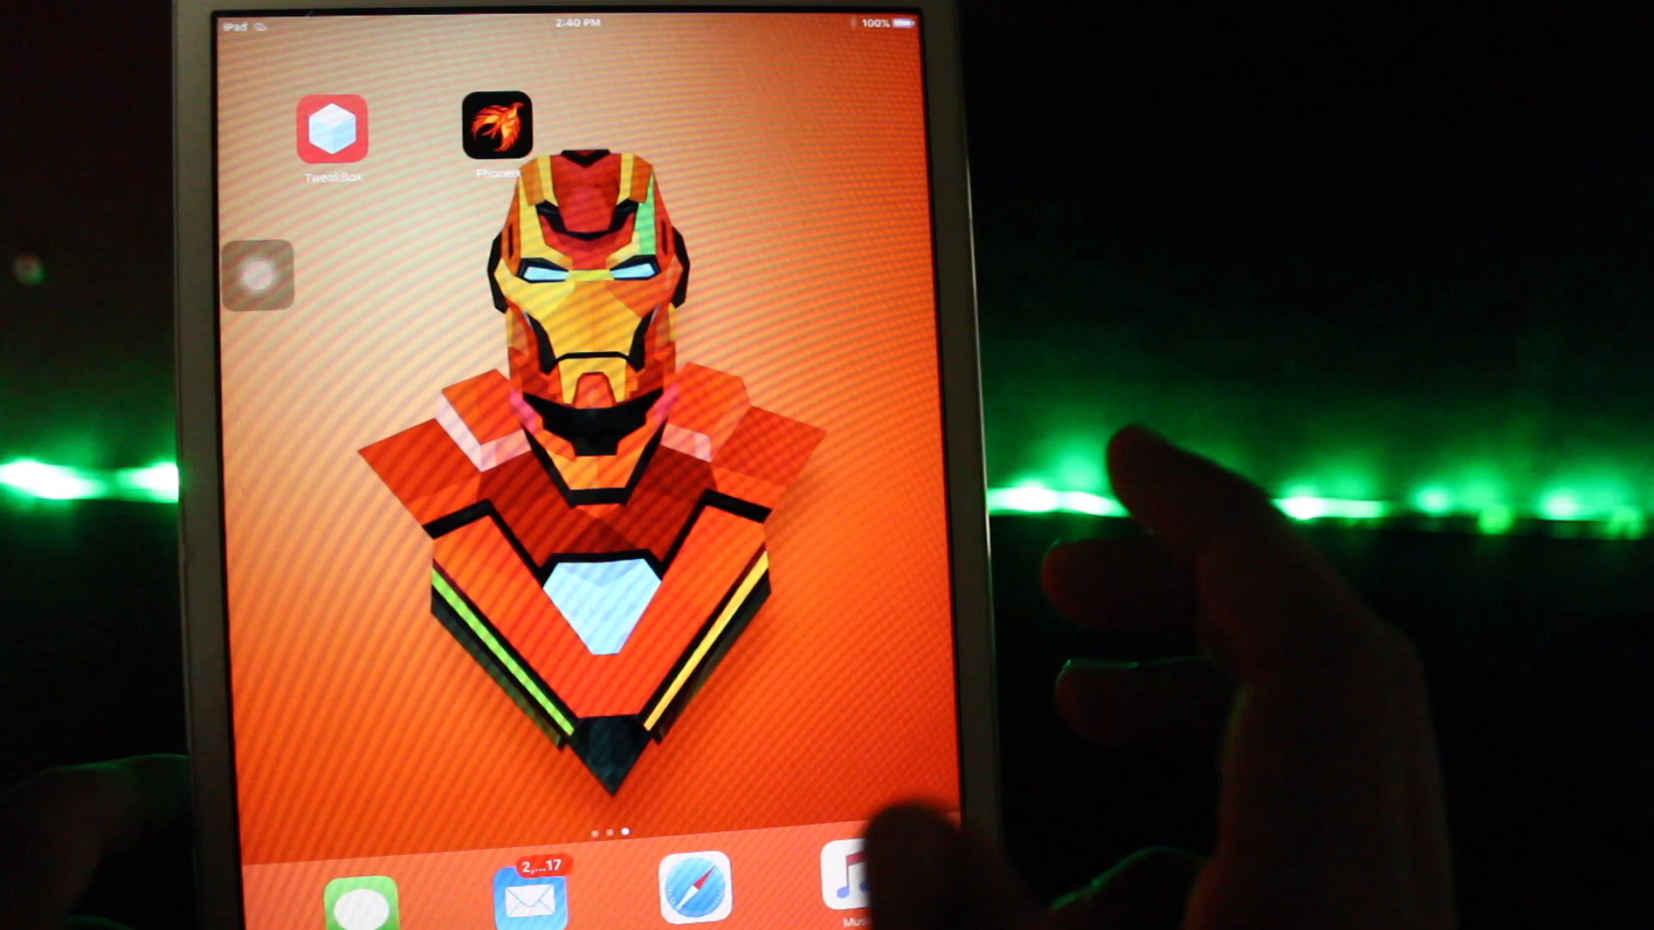
Step: Swipe across the home screen to reach the Settings app
scroll("left", 3)
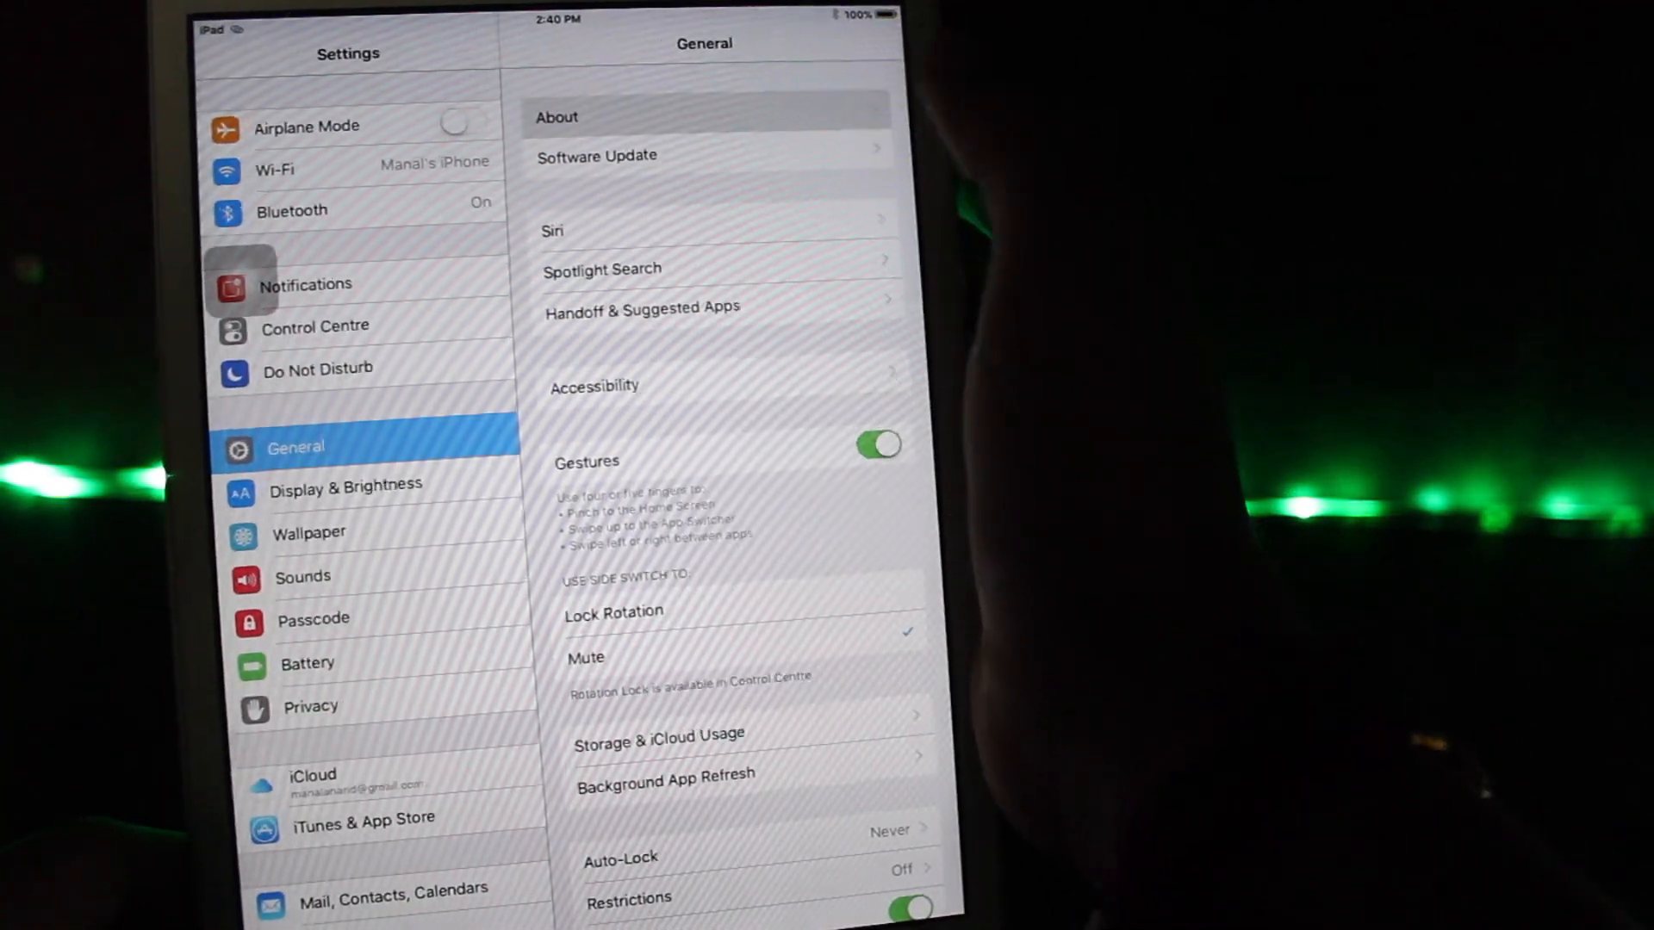
left_click(556, 116)
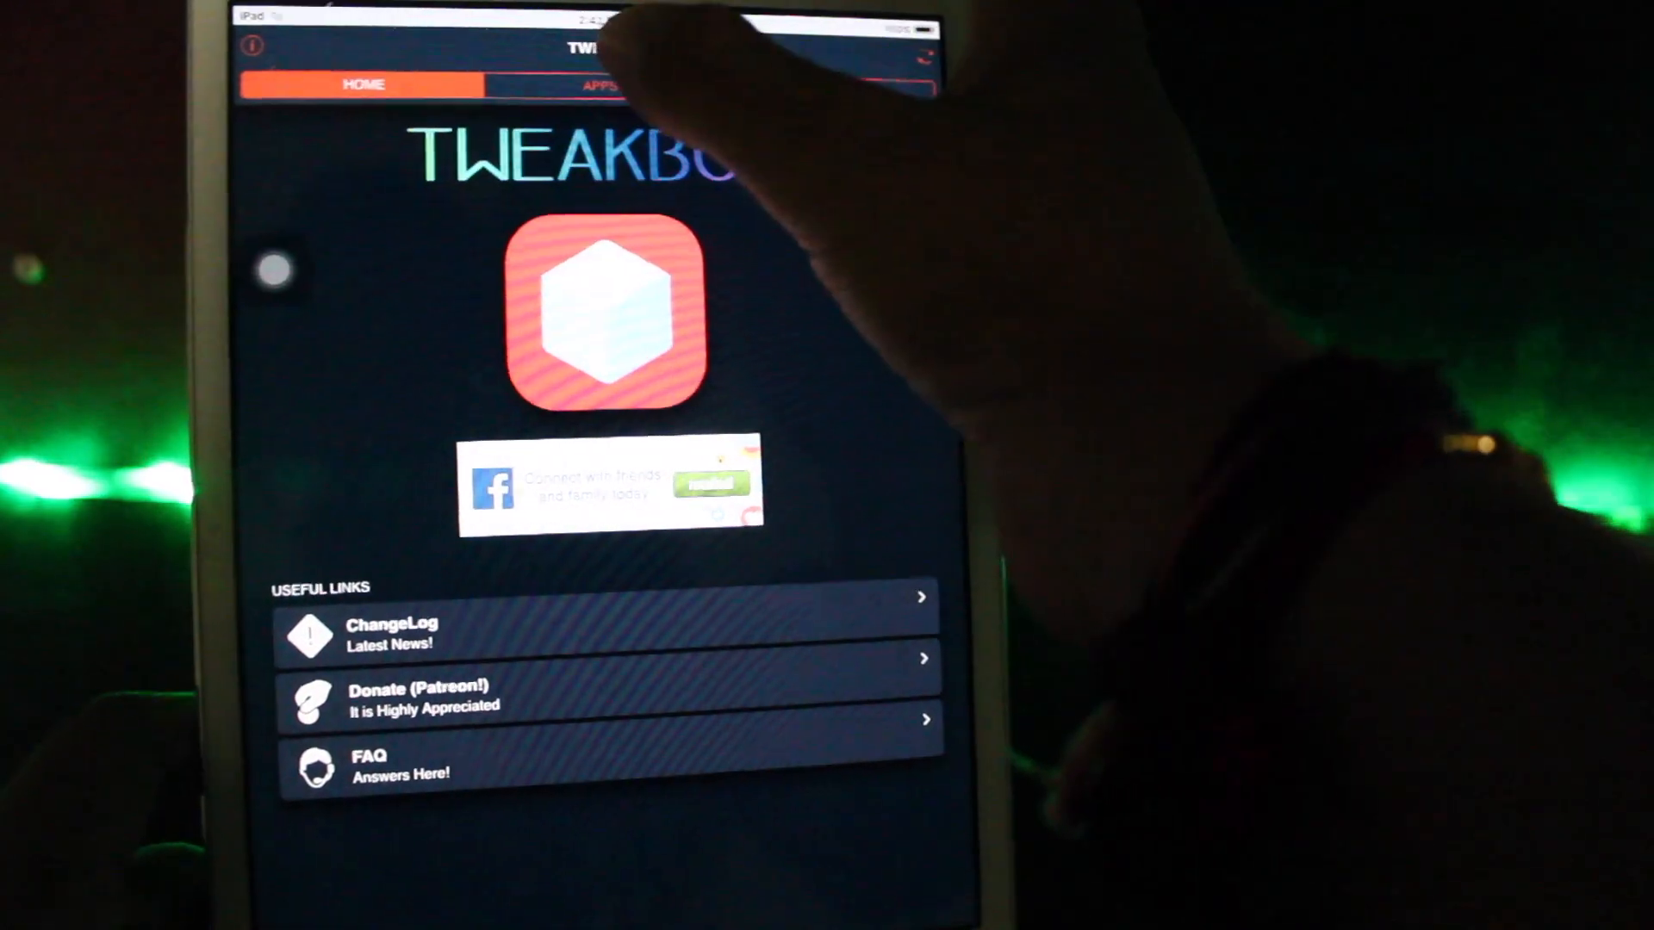
left_click(606, 86)
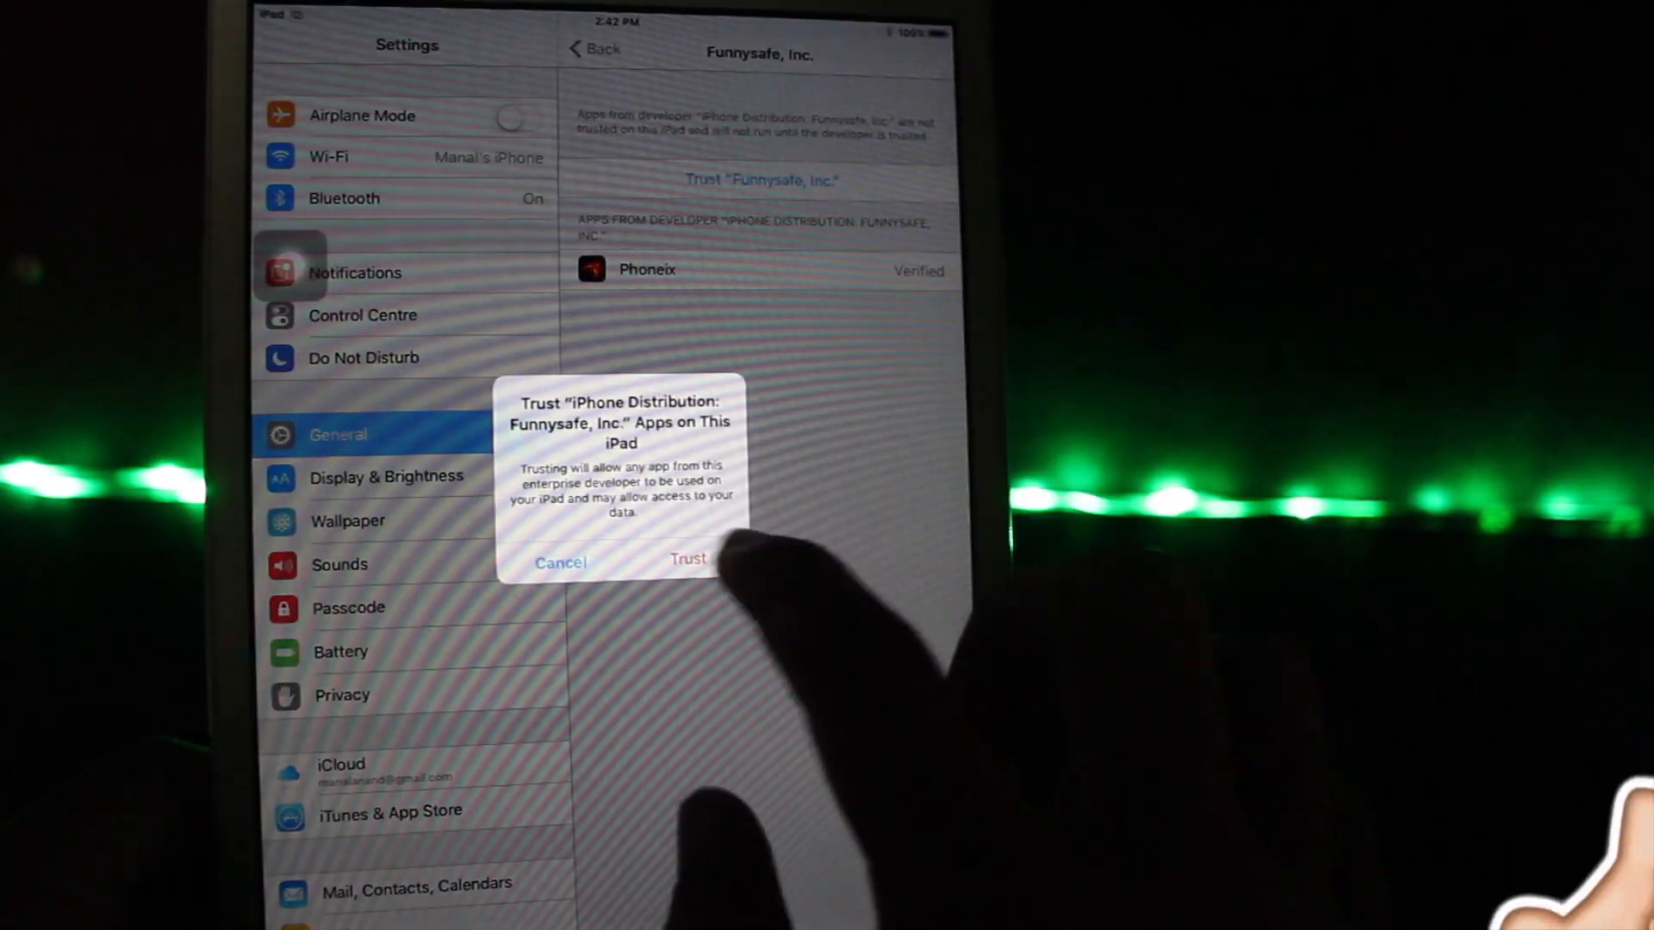
Step: Confirm trusting the Funnysafe, Inc. developer and return to the home screen
left_click(687, 560)
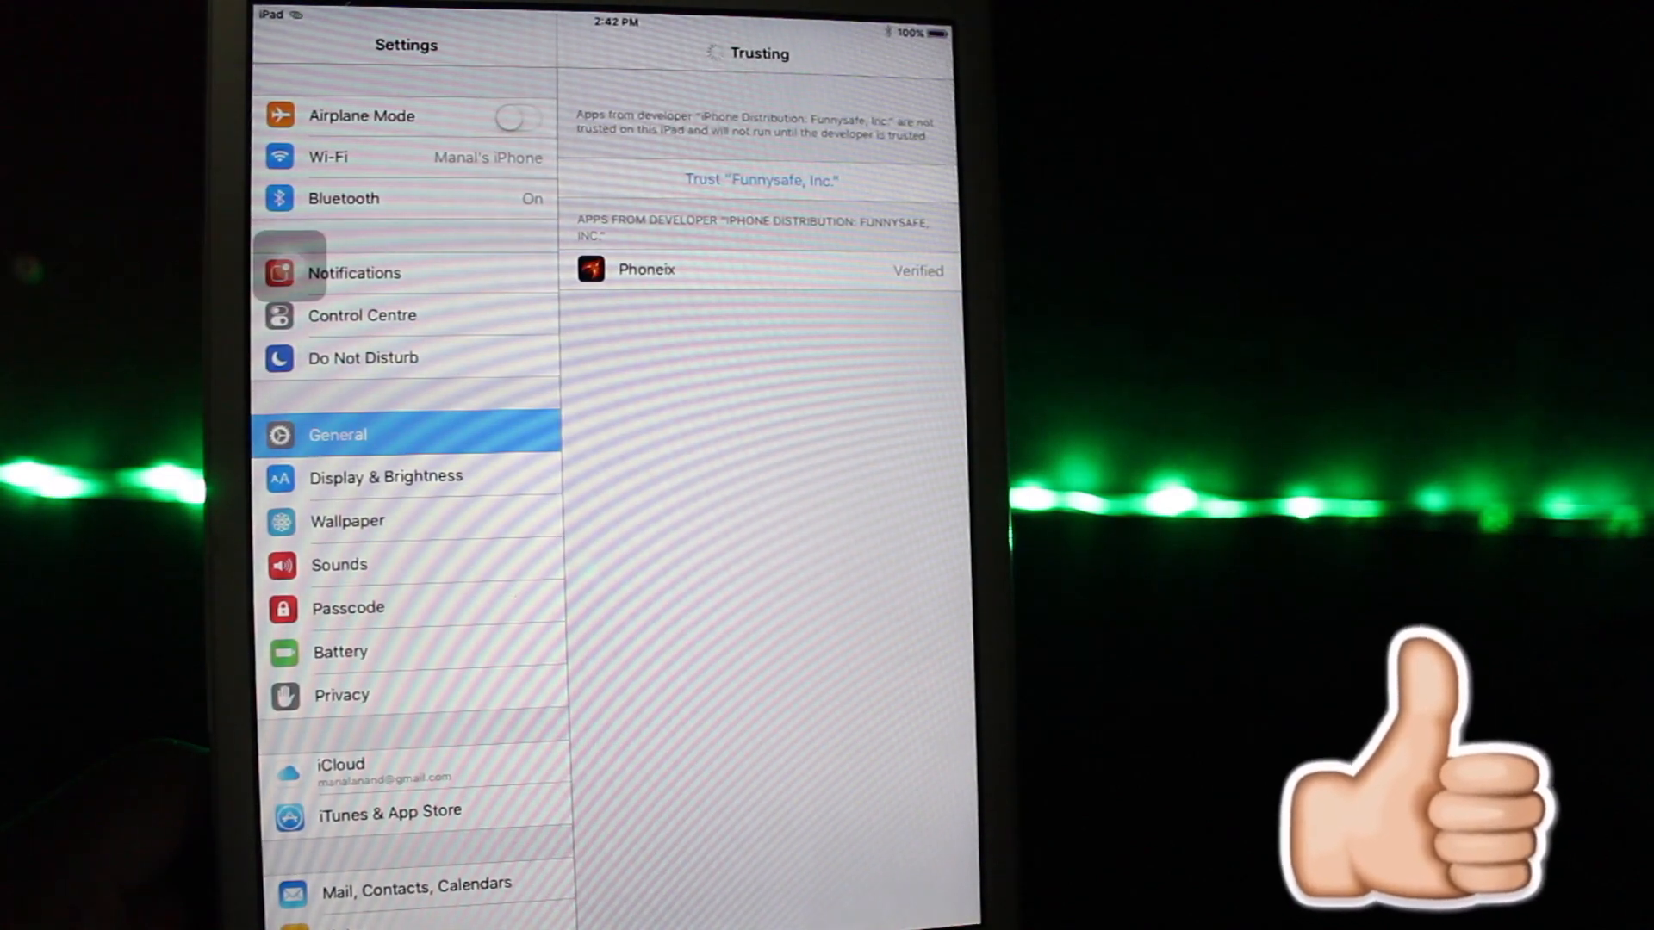
left_click(761, 179)
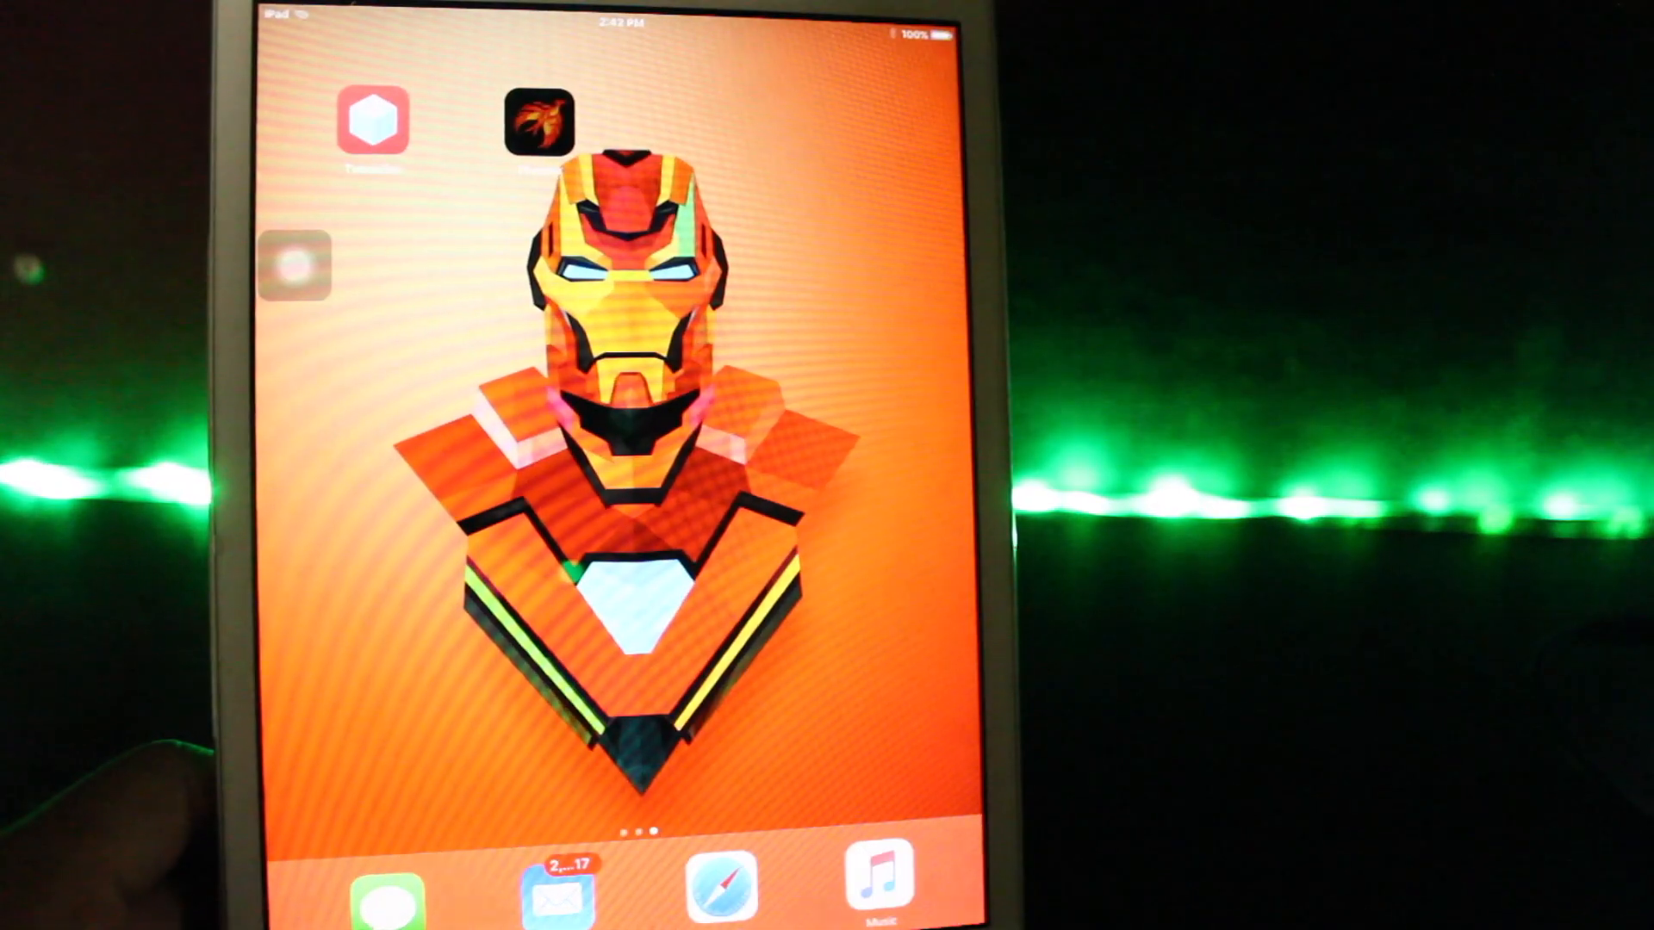
Step: Launch Phoenix from the home screen to run the jailbreak
left_click(540, 119)
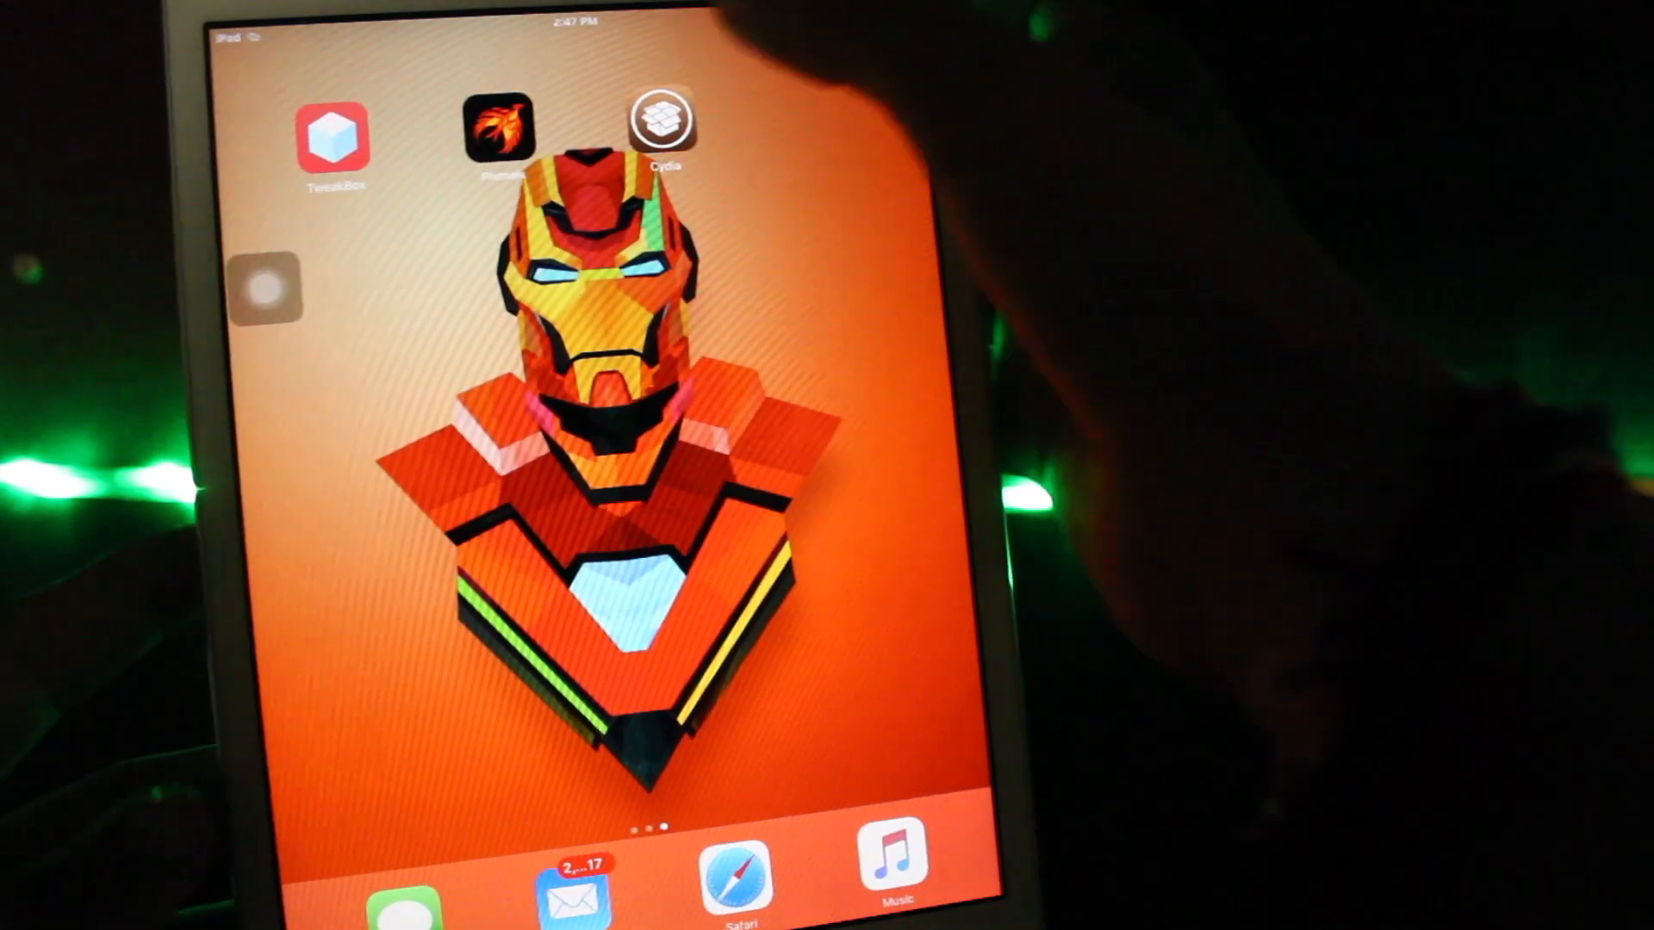
Step: Launch Cydia and scroll through its Welcome page of extensions and guides
left_click(663, 121)
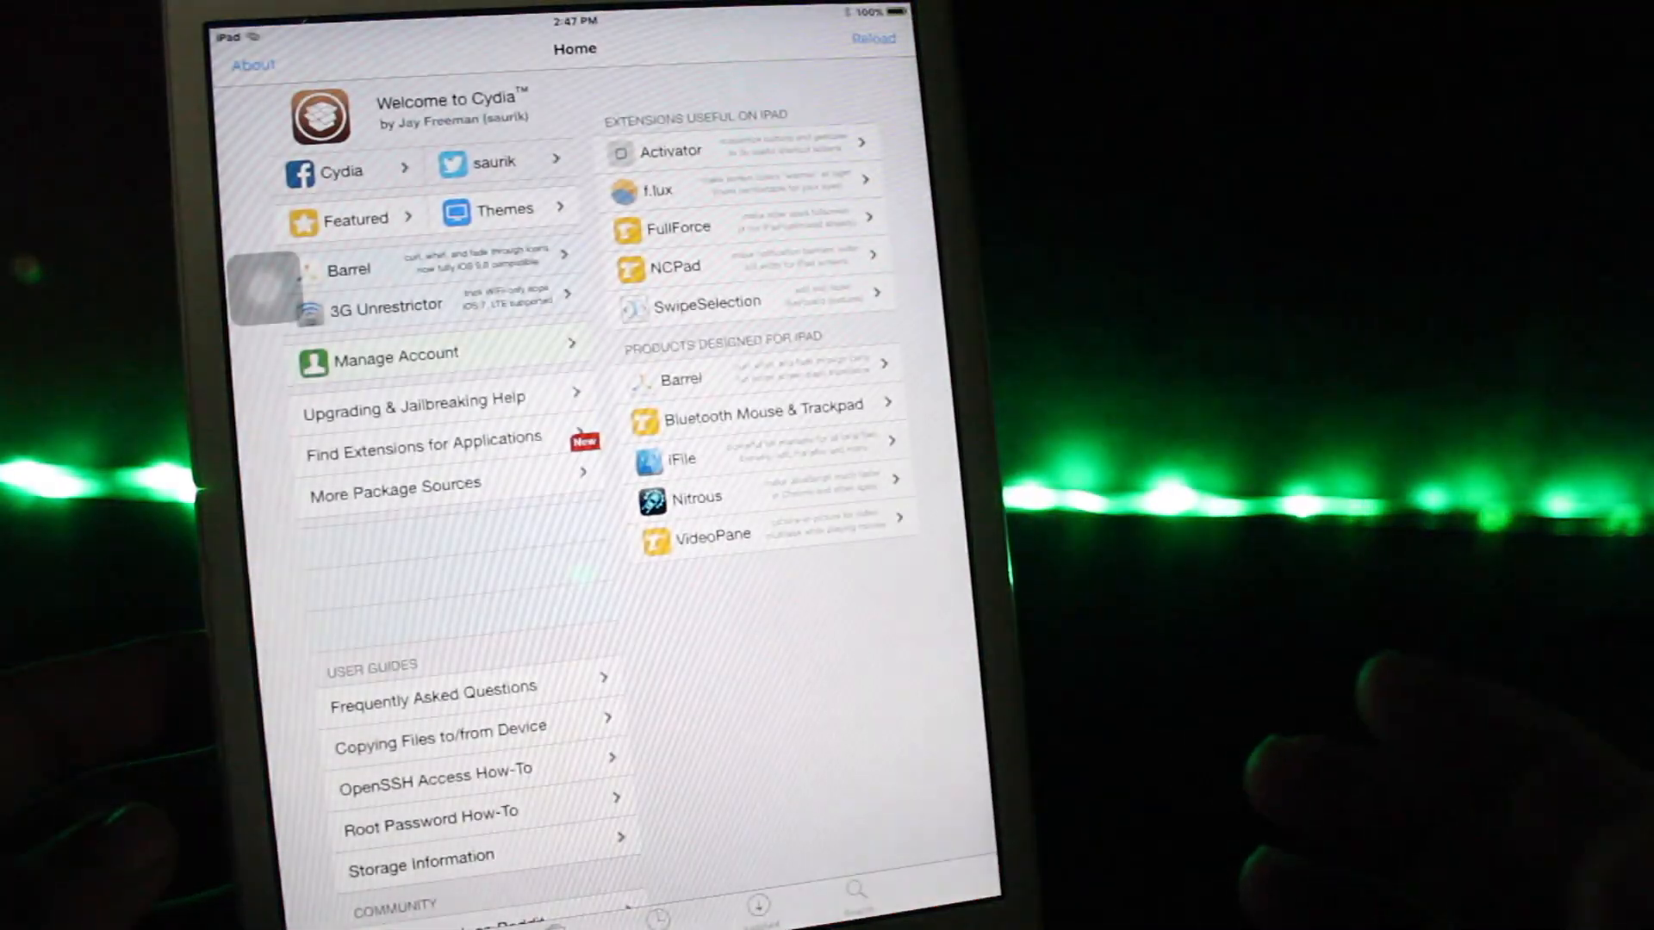
scroll("down", 3)
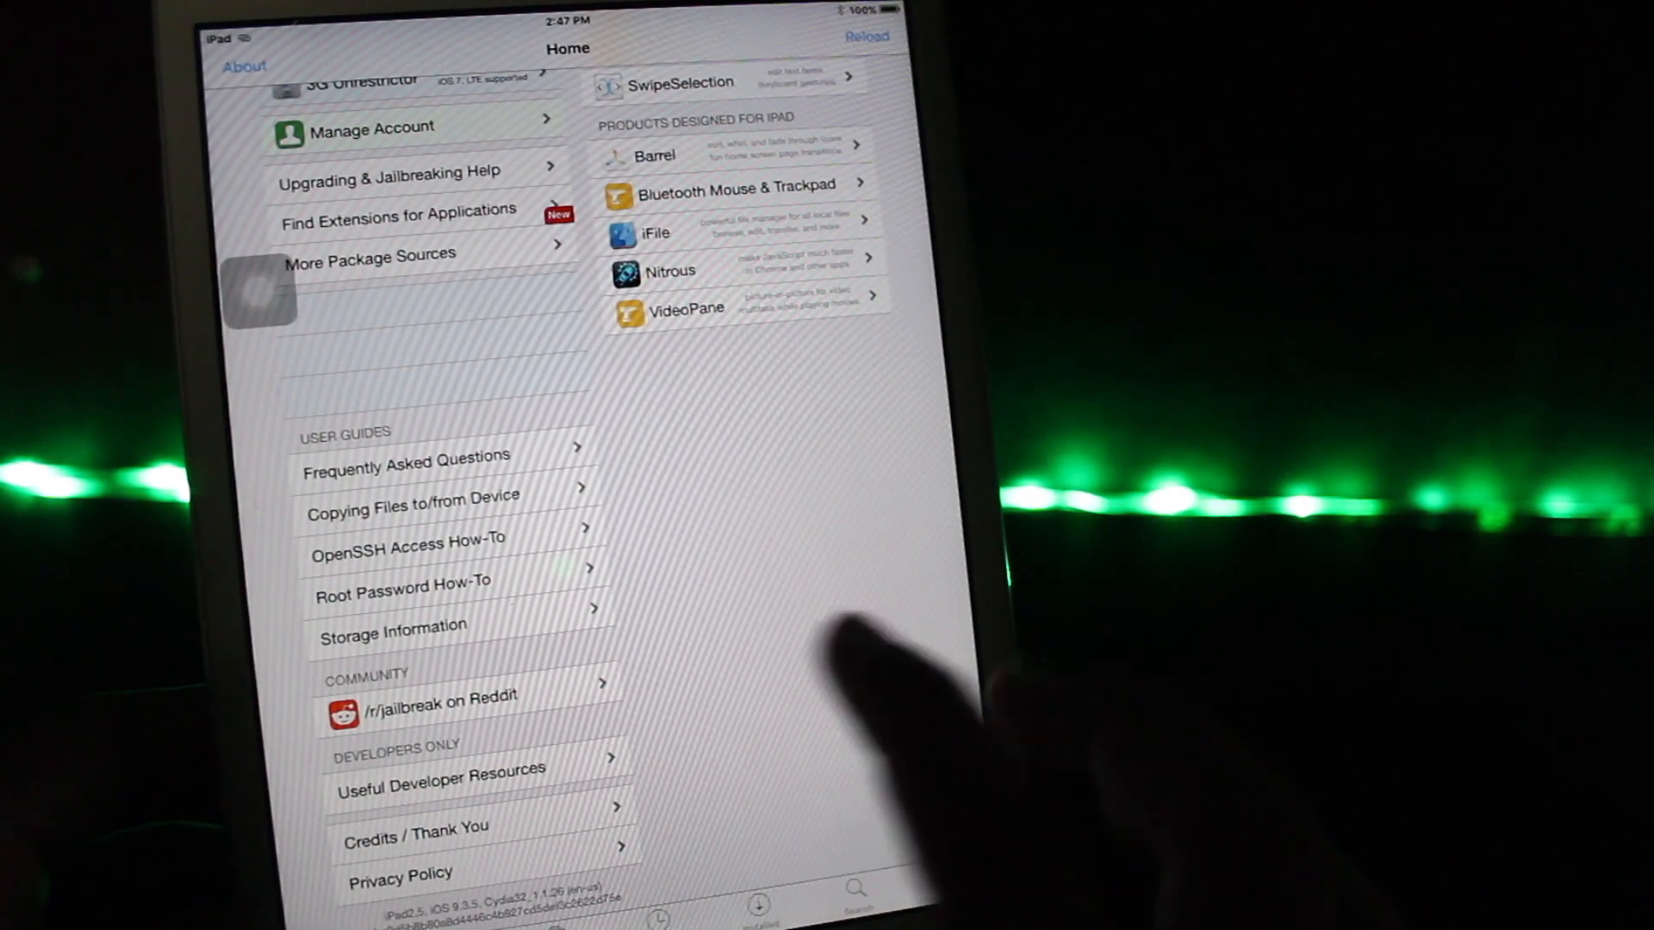
scroll("down", 3)
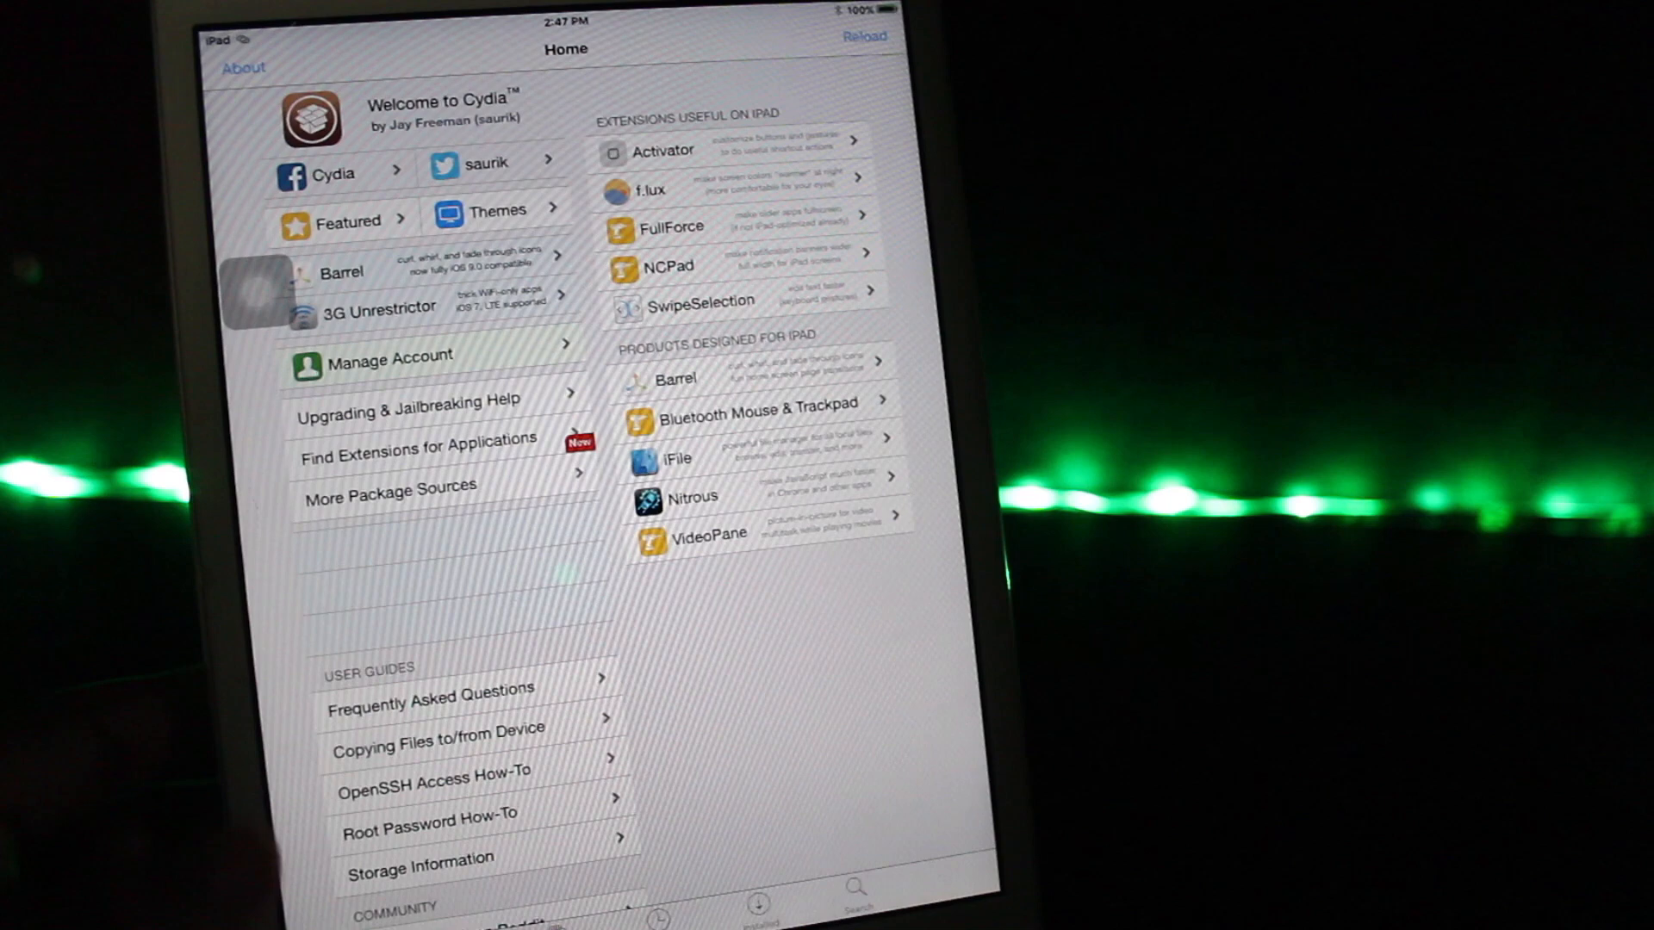